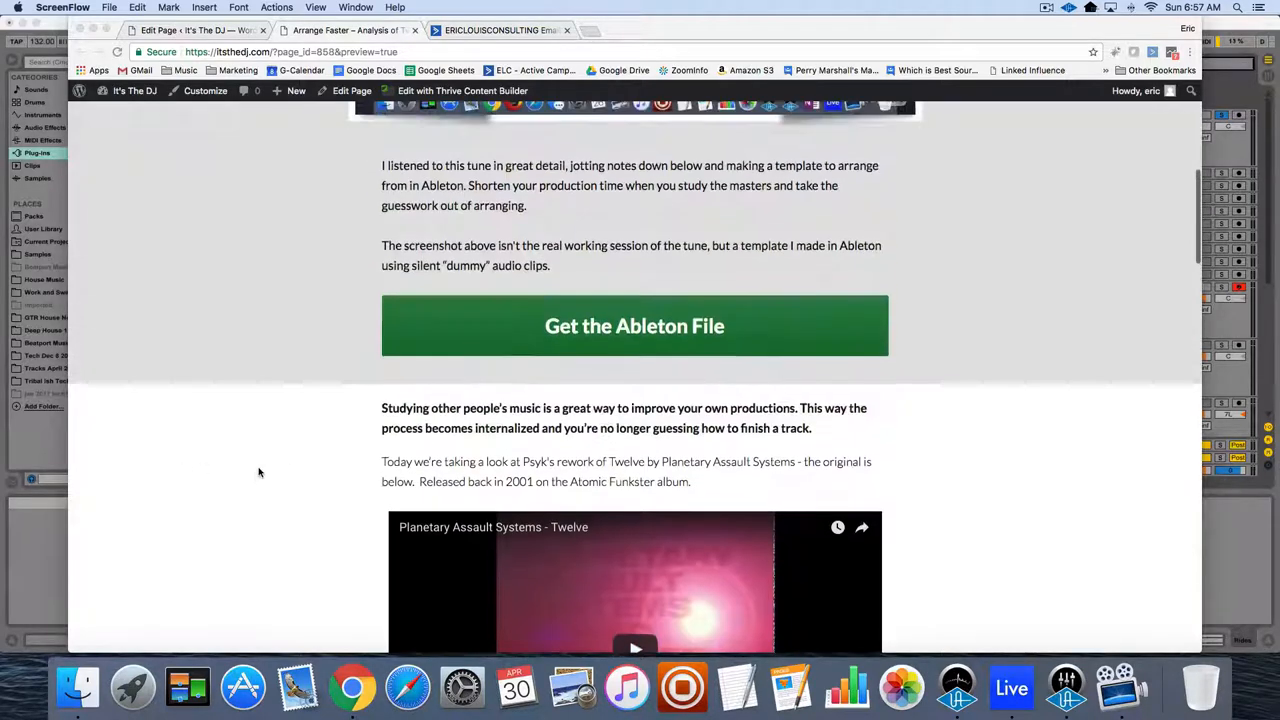
- Scroll down the post preview to the embedded Twelve video and start it playing
scroll(down, 3)
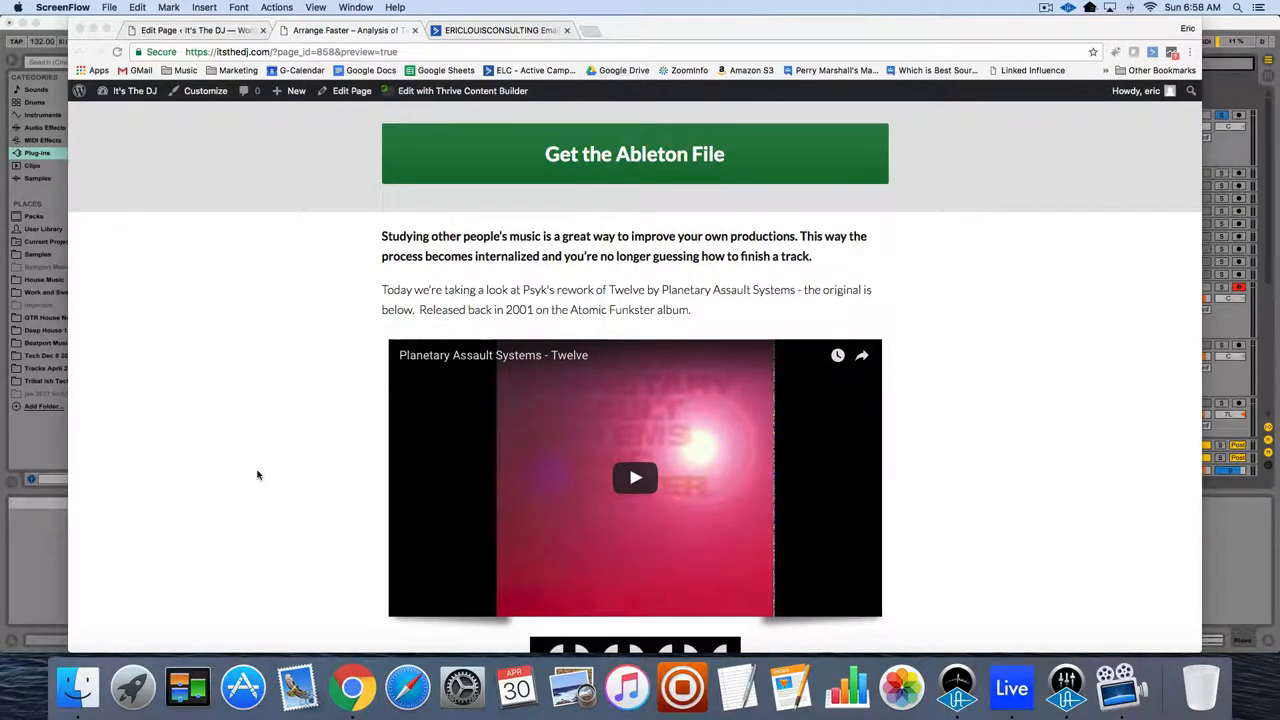
scroll(down, 3)
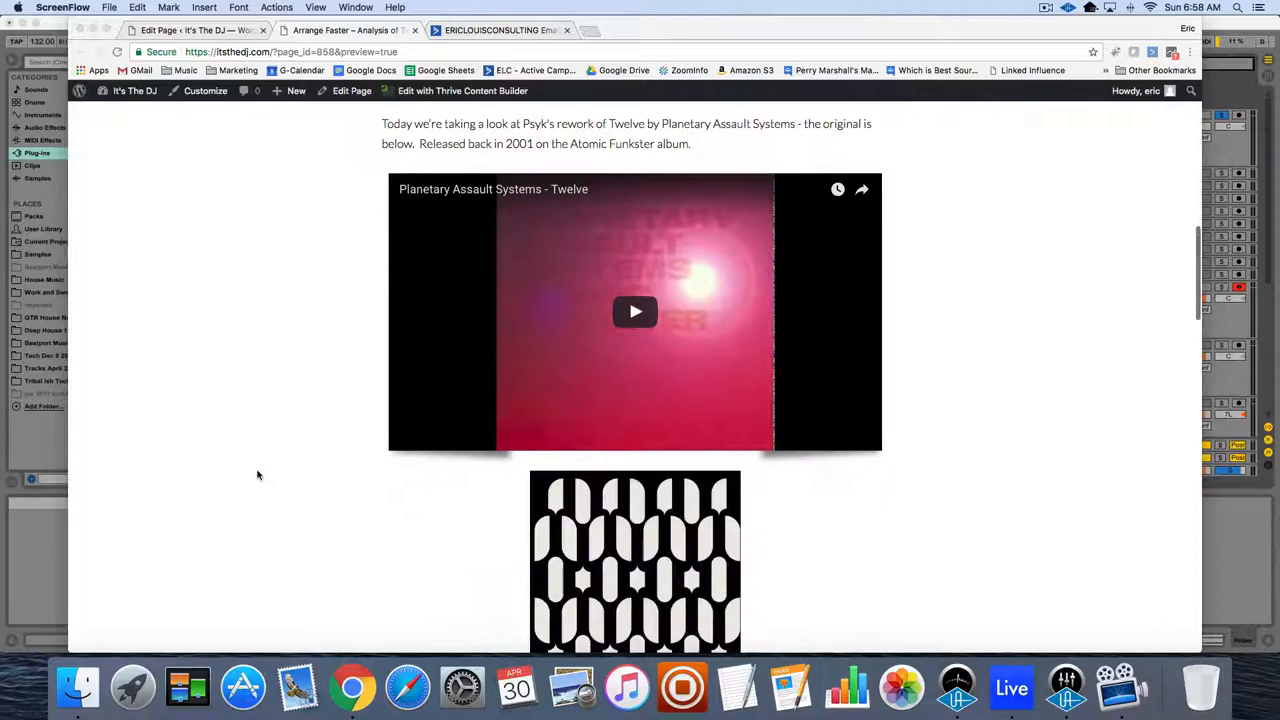
scroll(down, 3)
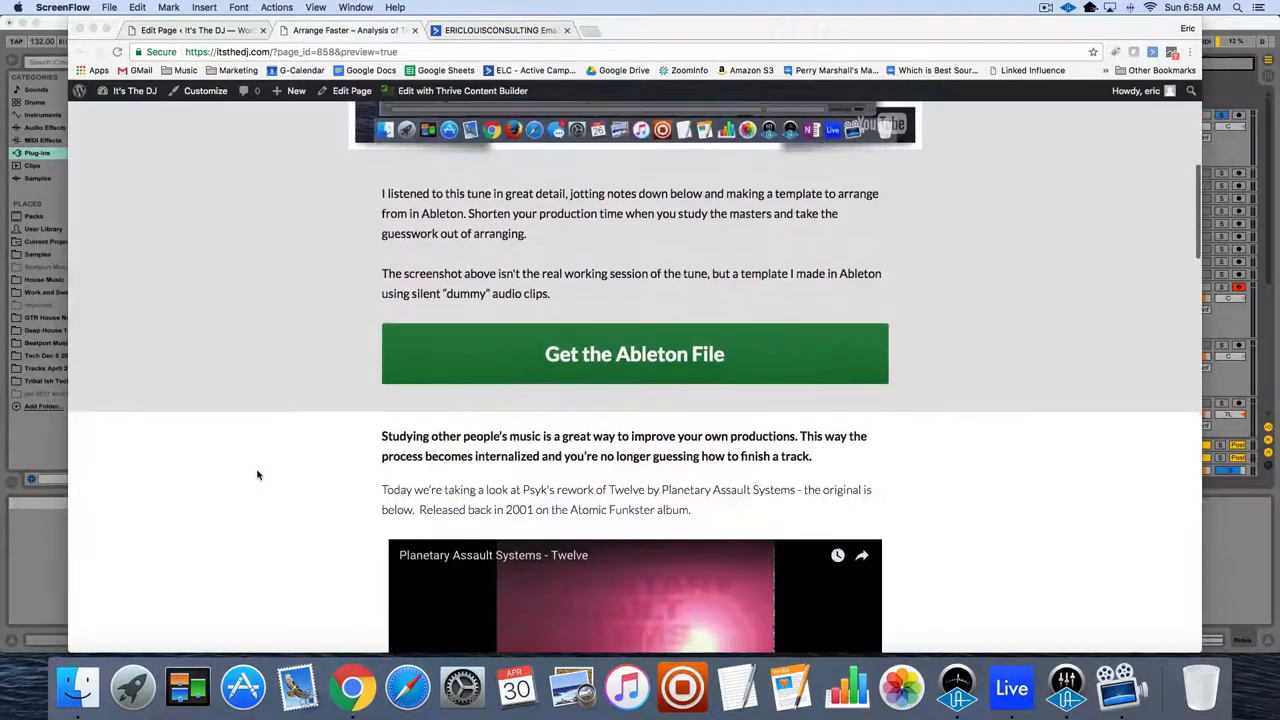
scroll(down, 3)
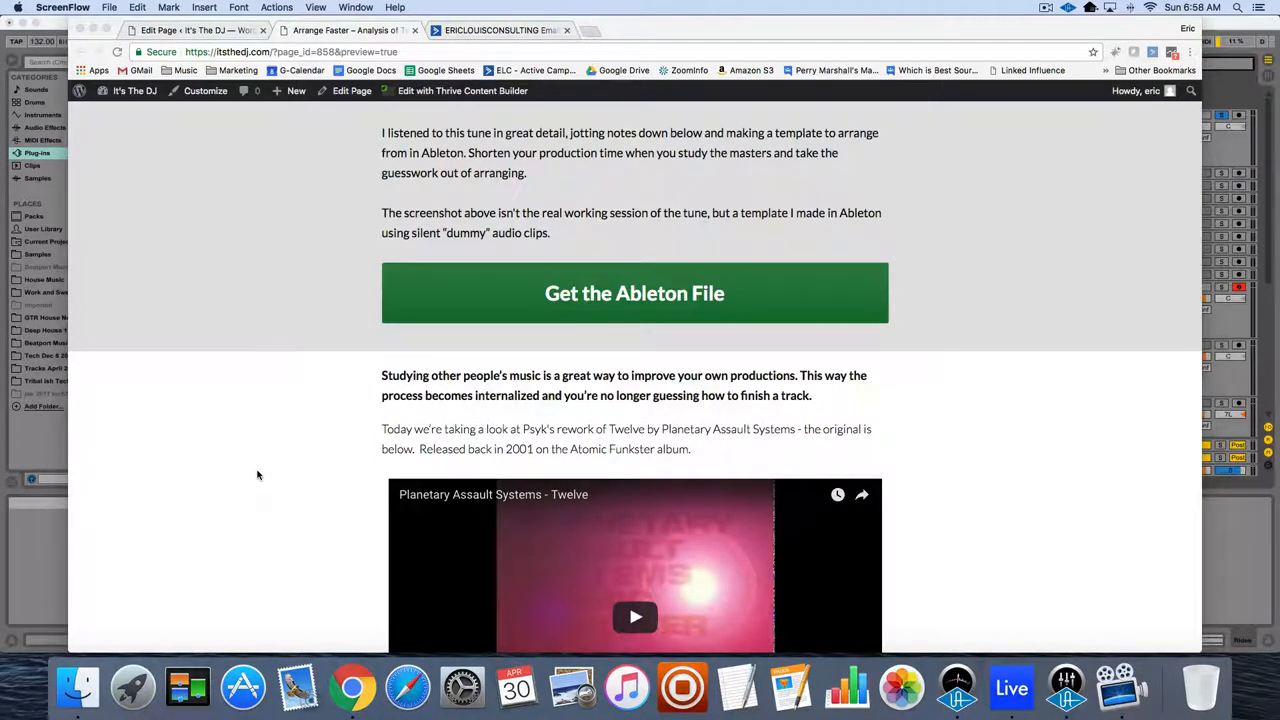
mouse_move(959, 510)
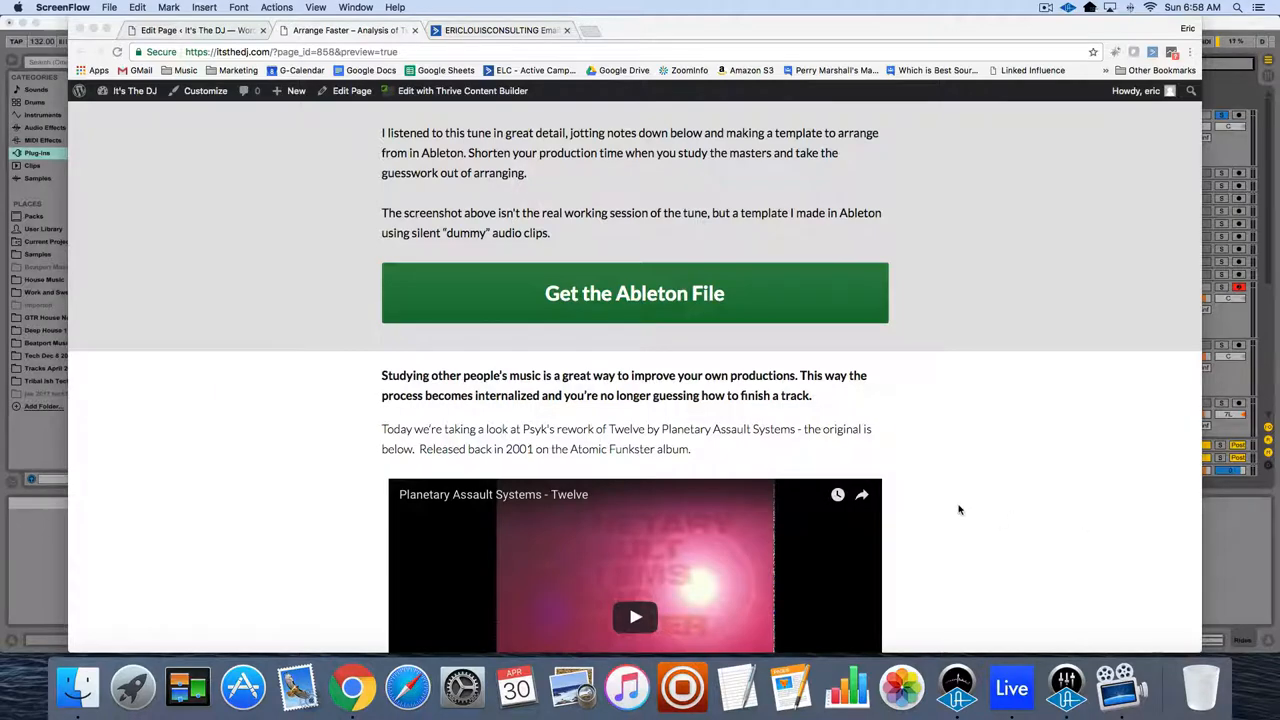
scroll(down, 3)
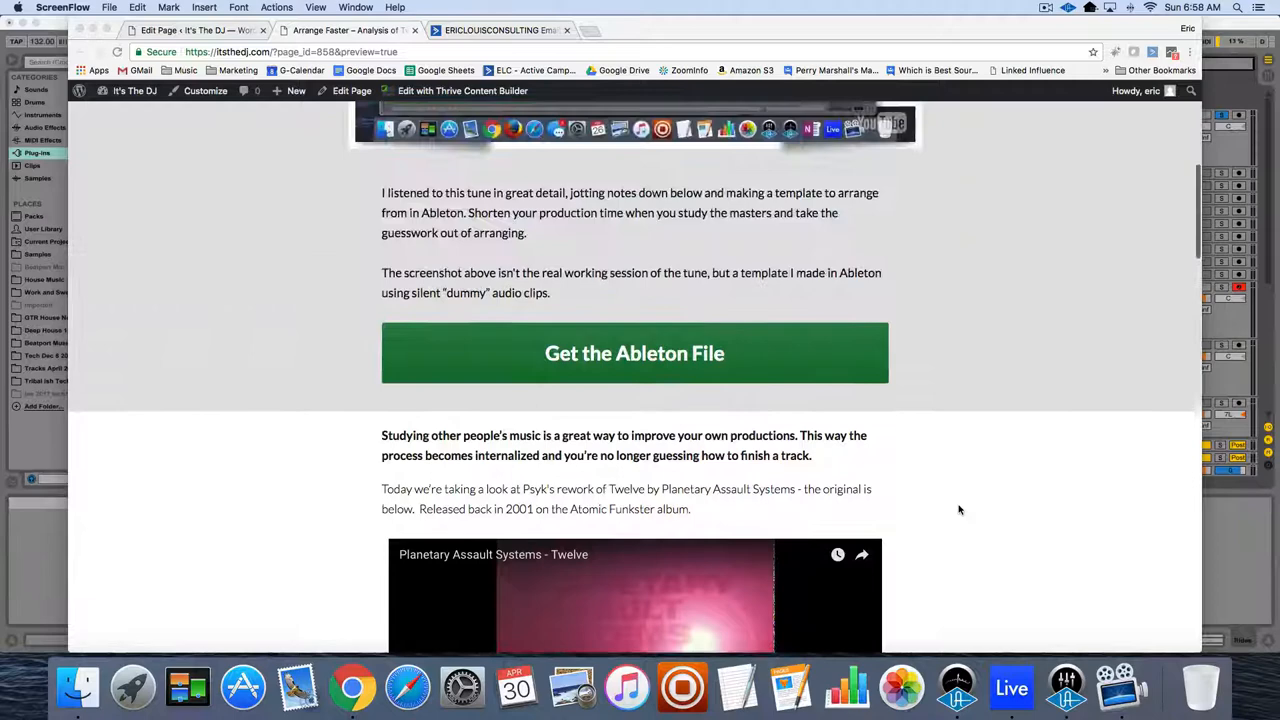
scroll(down, 3)
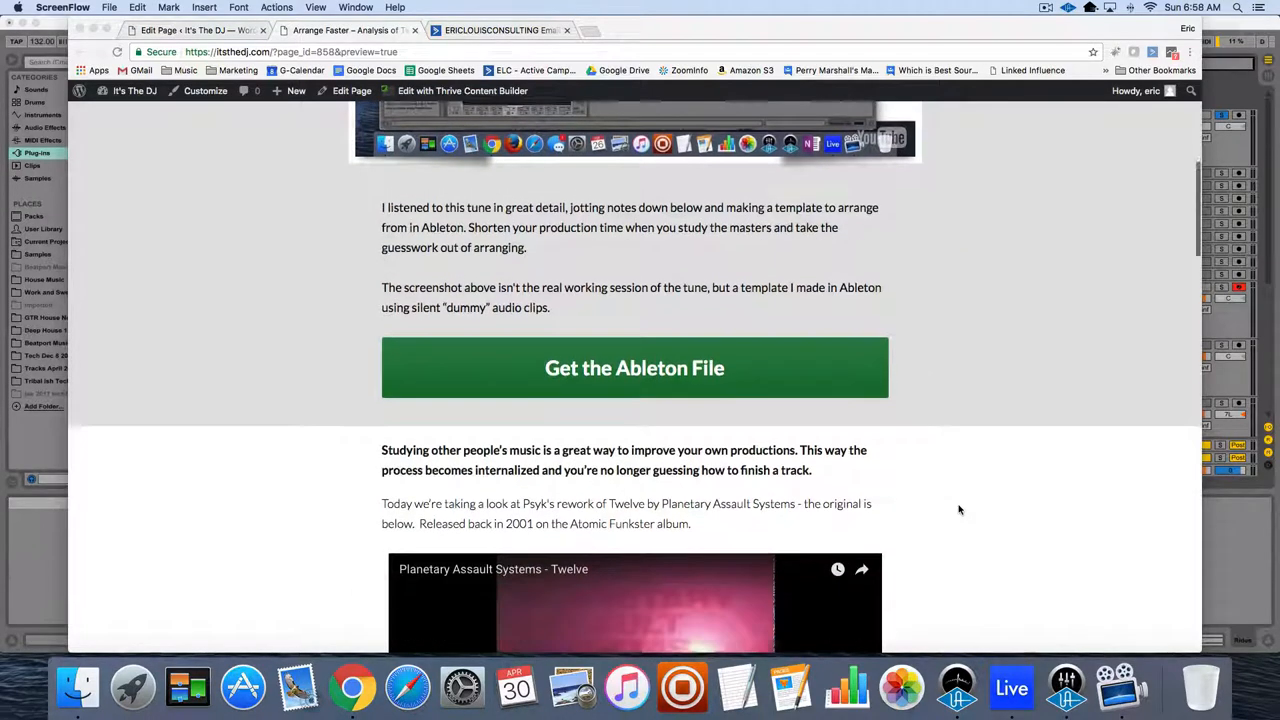
scroll(down, 3)
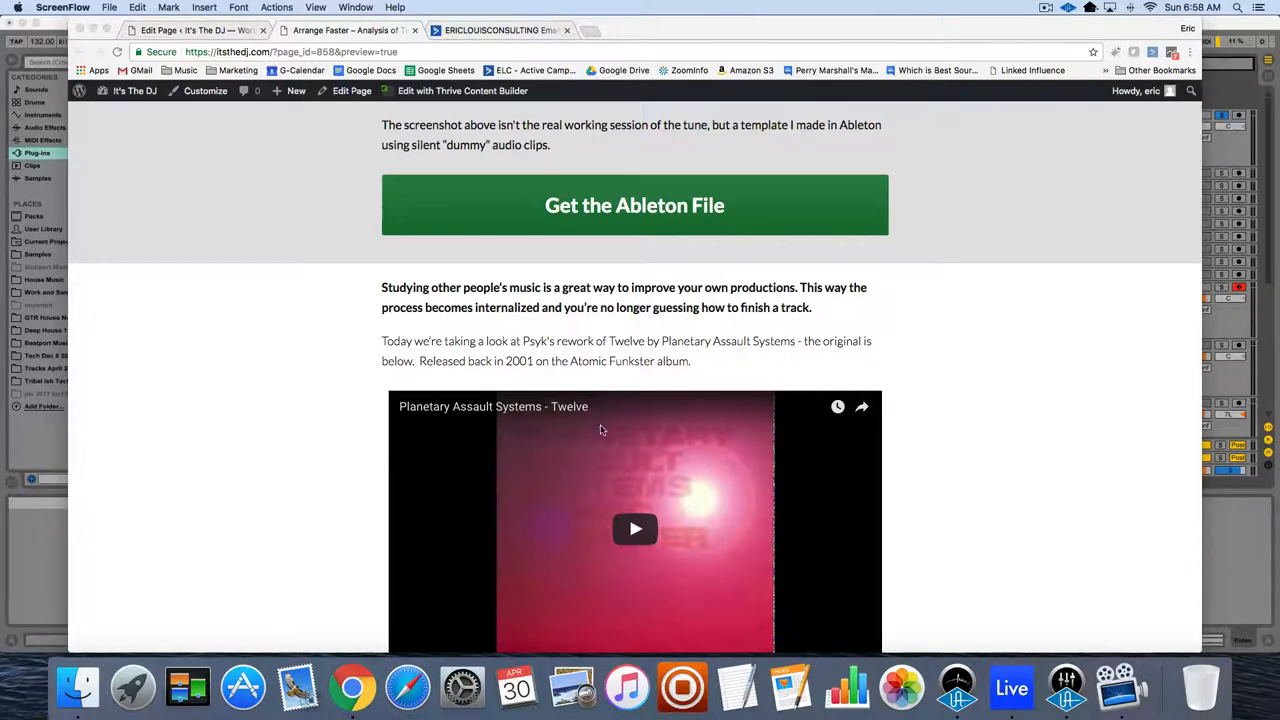
scroll(down, 3)
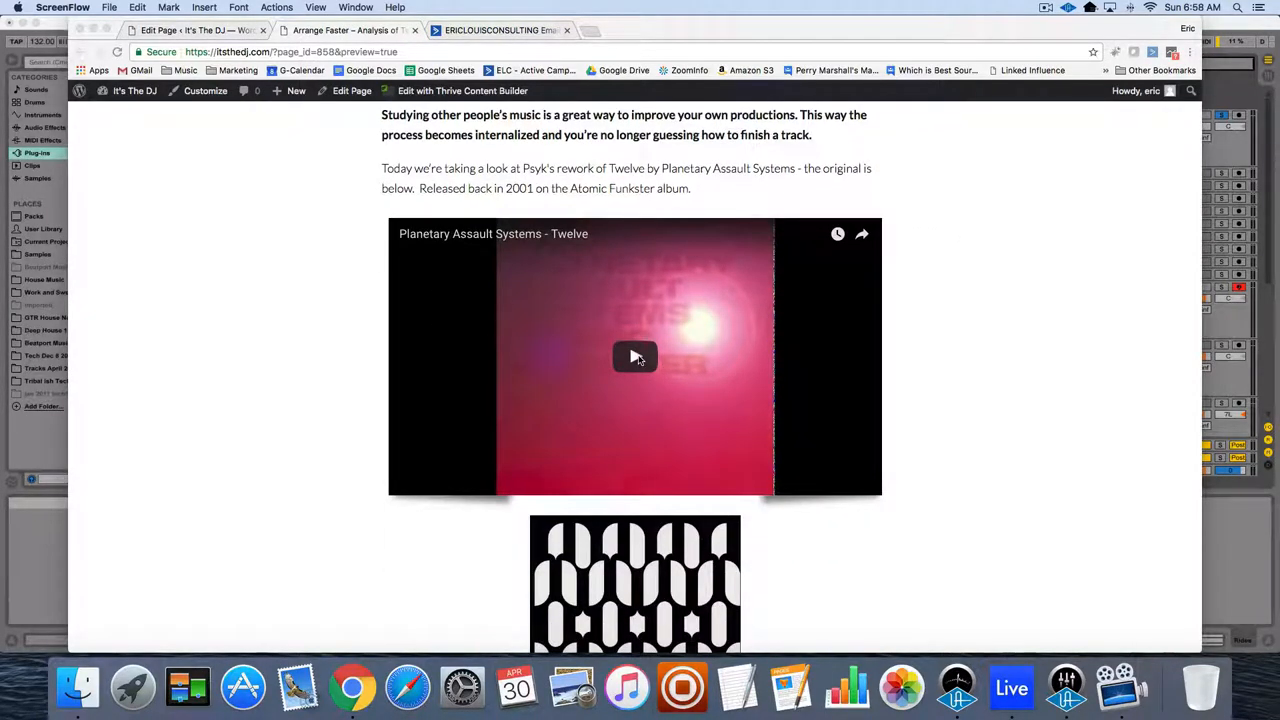
click(635, 357)
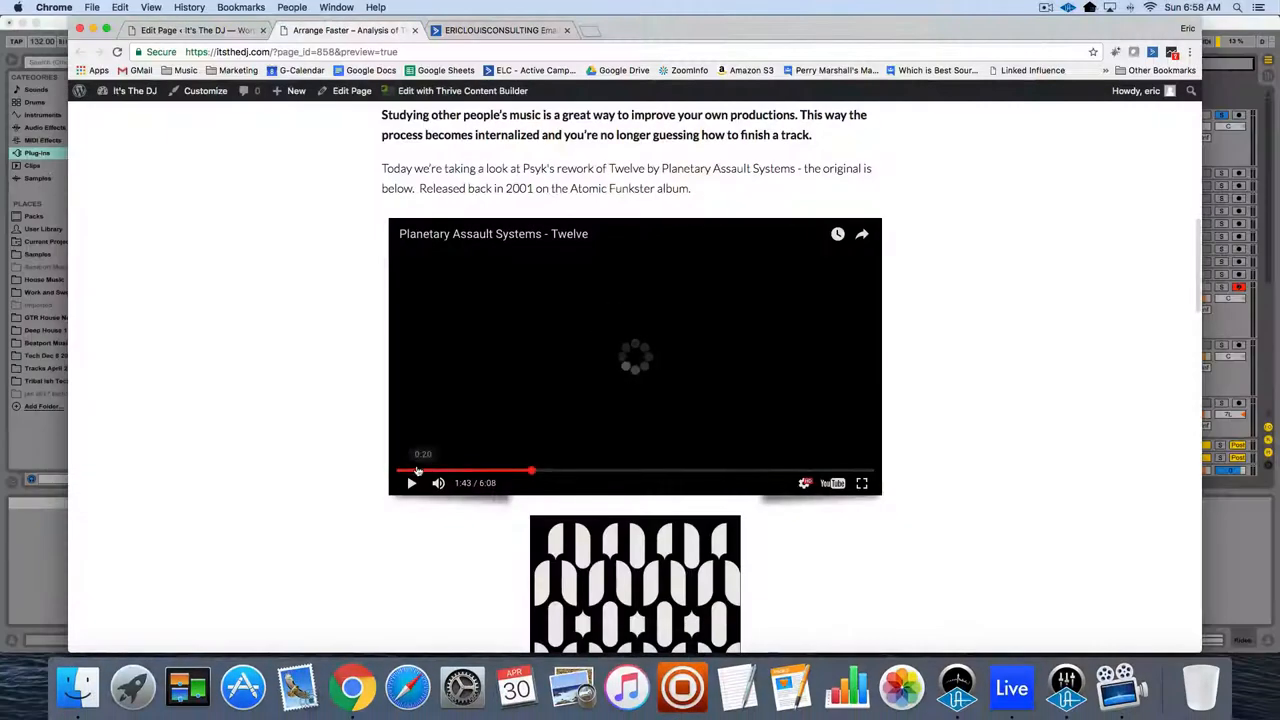
- Scroll through the bar-by-bar breakdown from the intro to bar 65 and back up
scroll(down, 3)
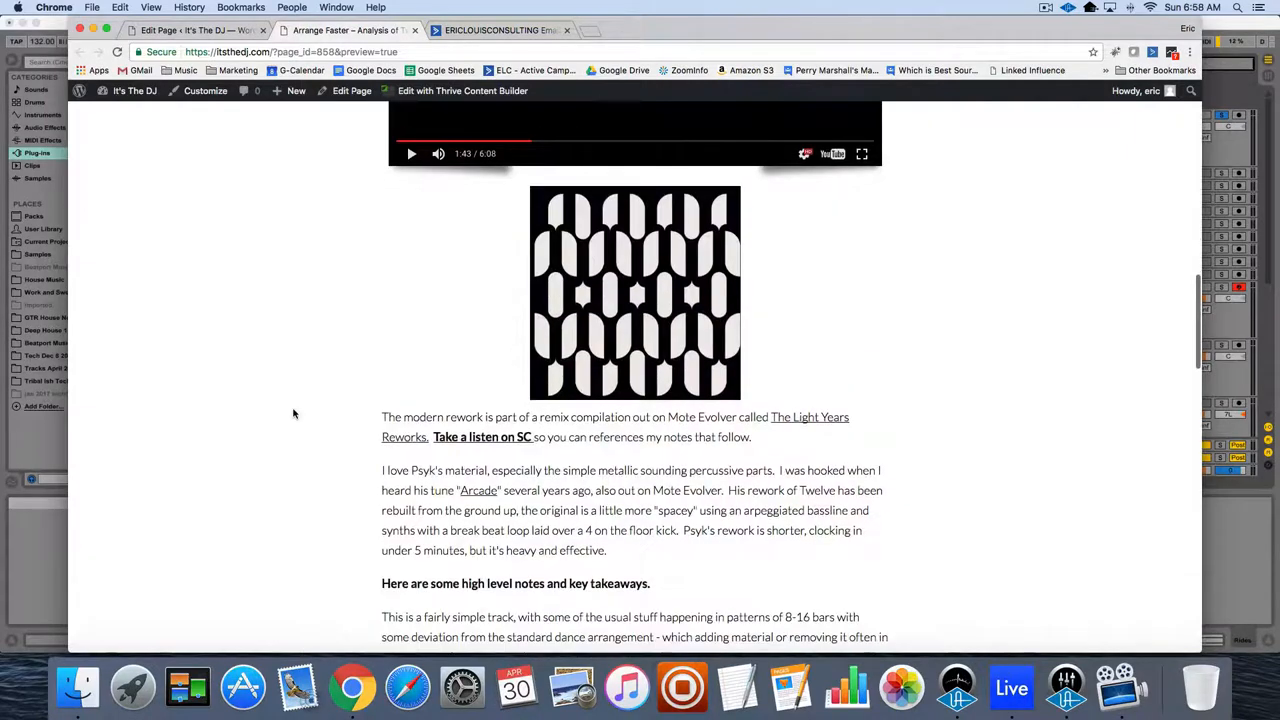
mouse_move(368, 317)
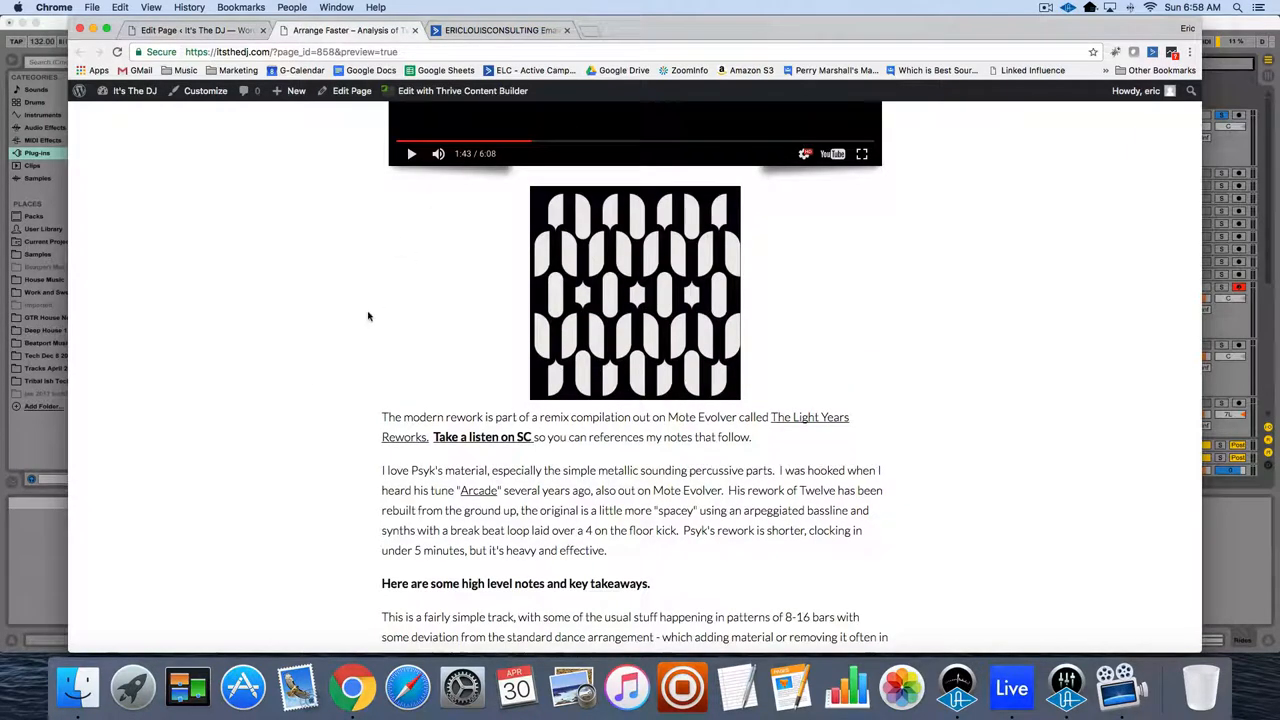
scroll(down, 3)
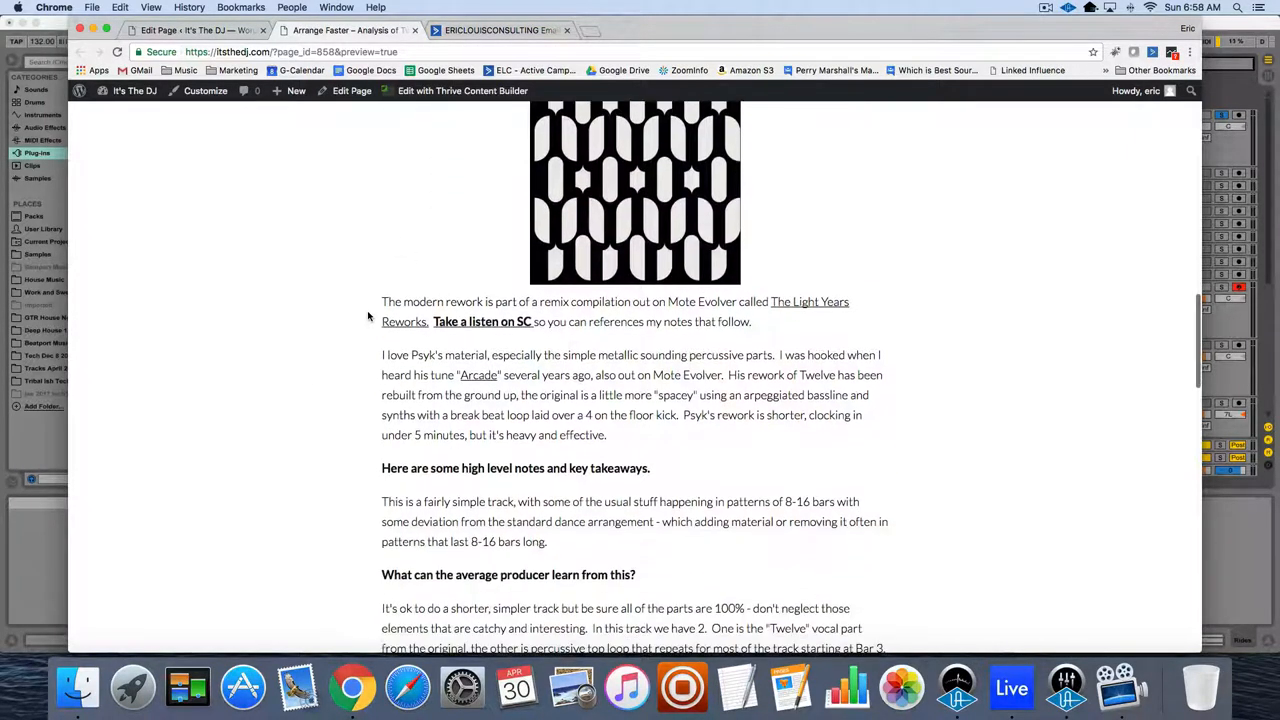
scroll(down, 3)
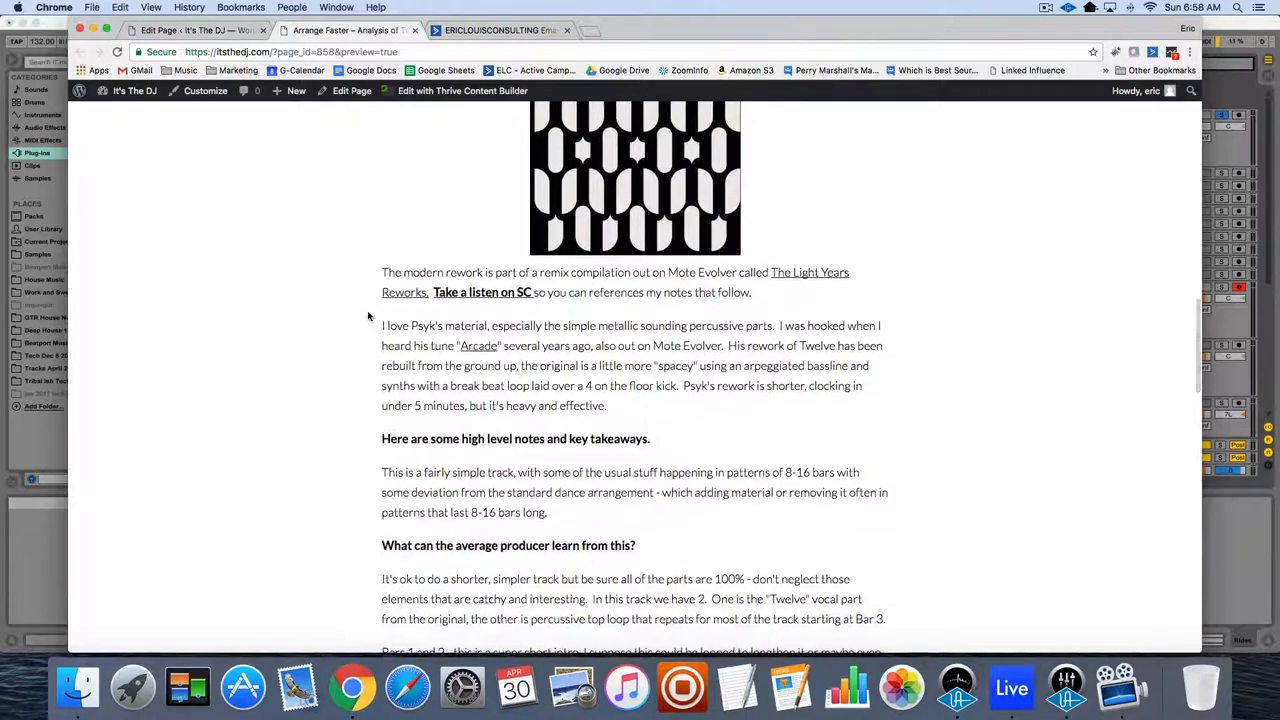
scroll(down, 3)
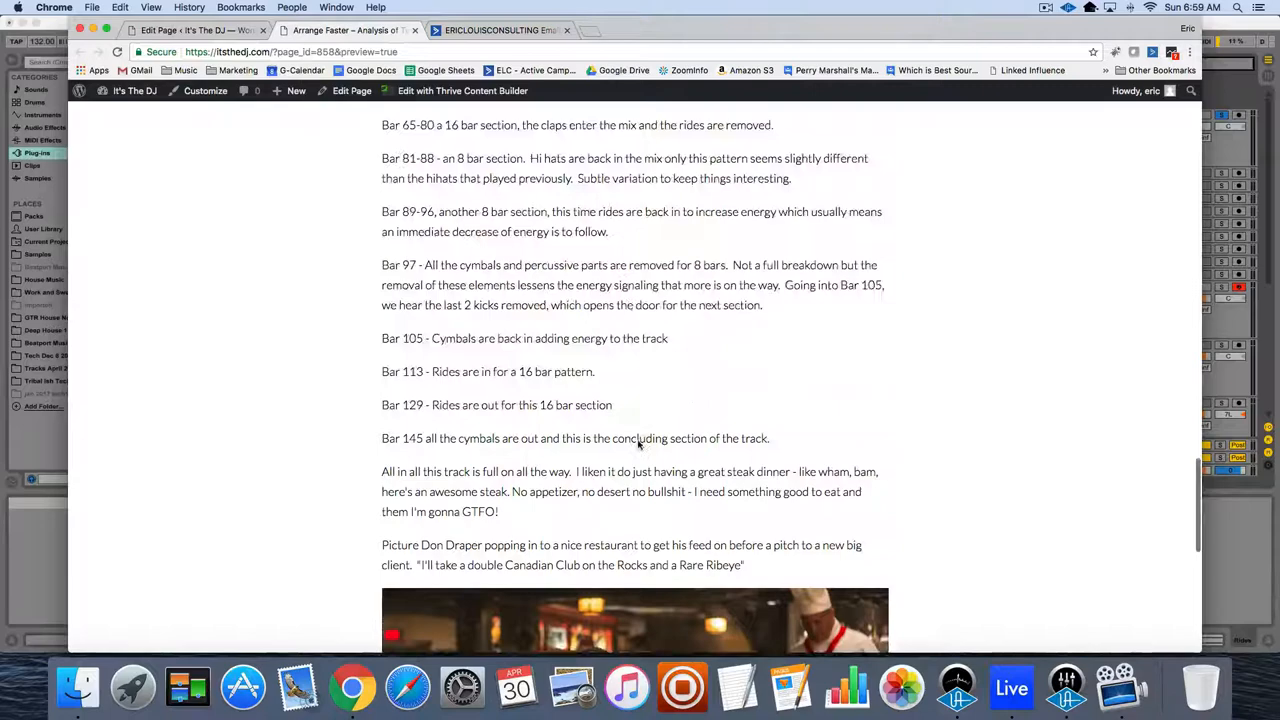
scroll(up, 3)
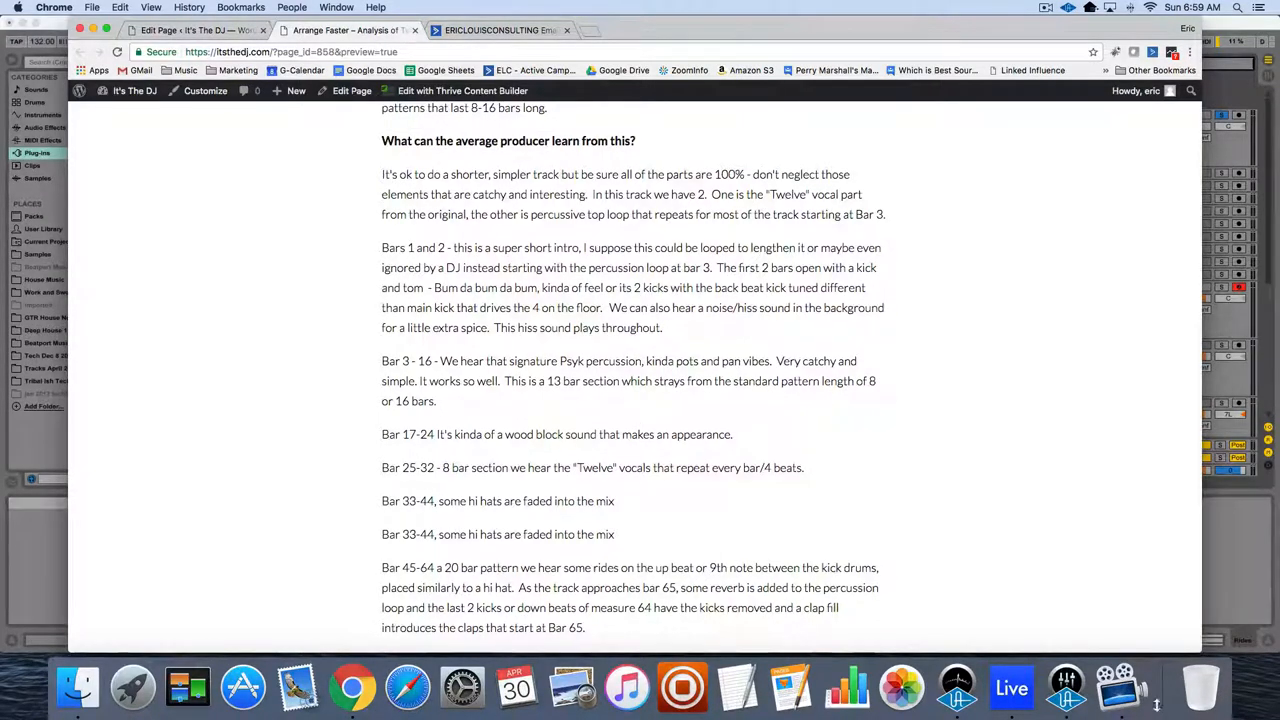
- Switch to the Psyk Twelve Rework arrangement, glance back at the post, then return to Live
click(1011, 687)
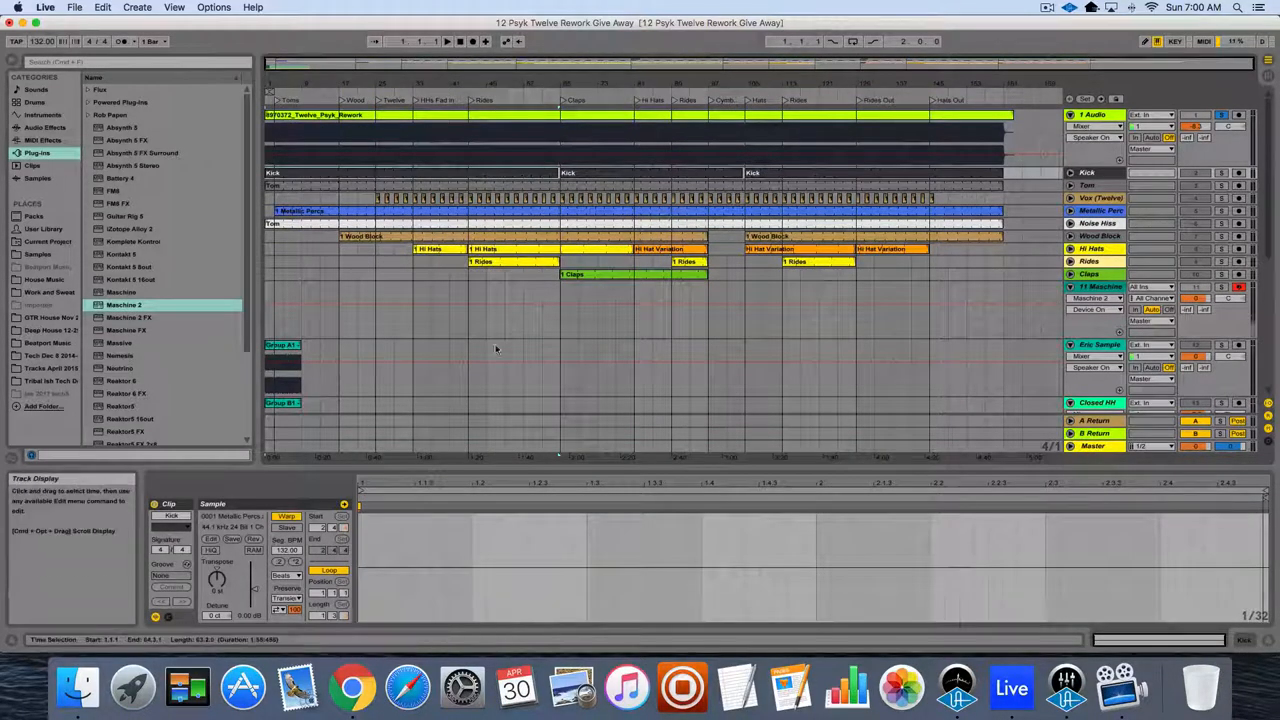
click(351, 687)
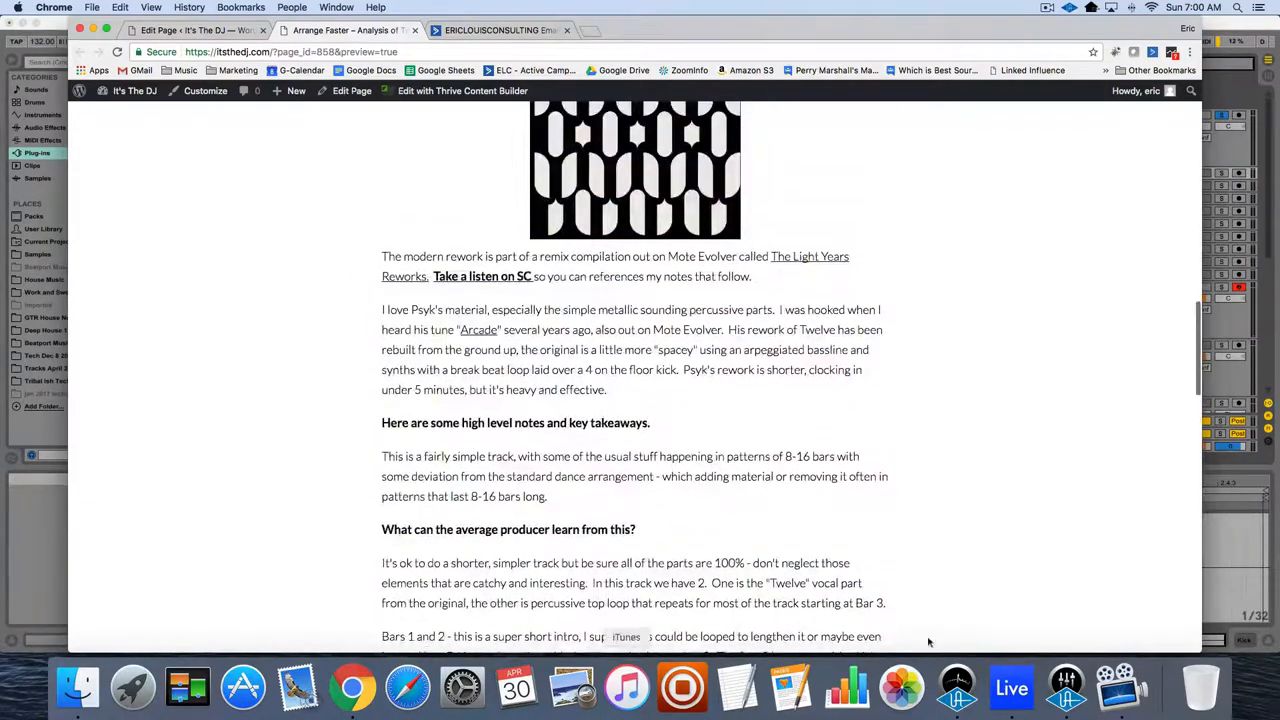
click(1011, 687)
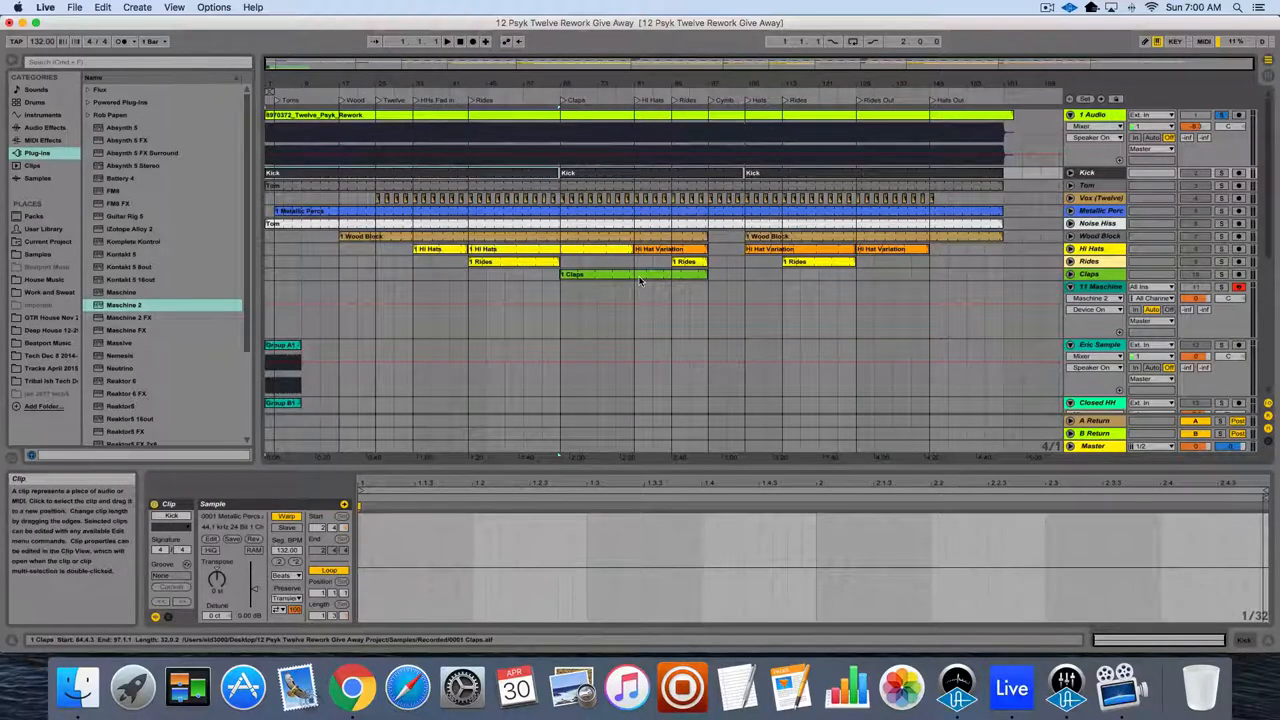
mouse_move(603, 277)
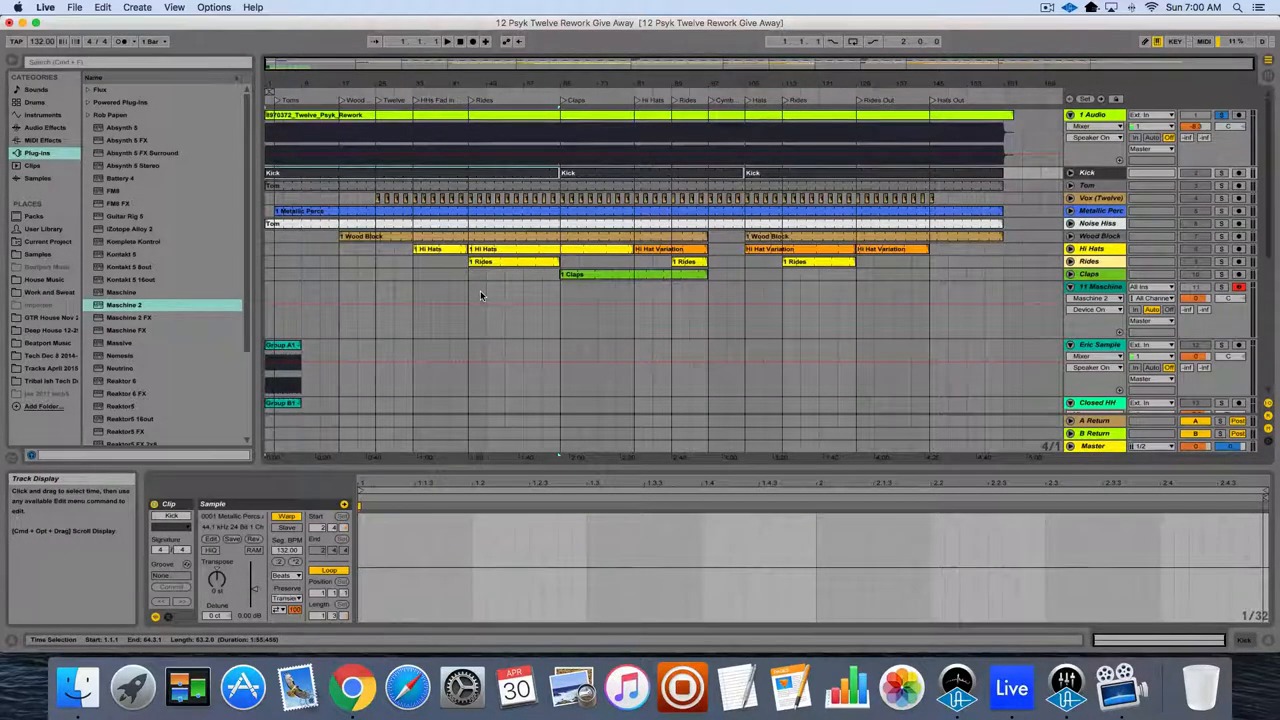
- Play the arrangement and show the EQ Three device on the 1 Audio rework track
click(465, 211)
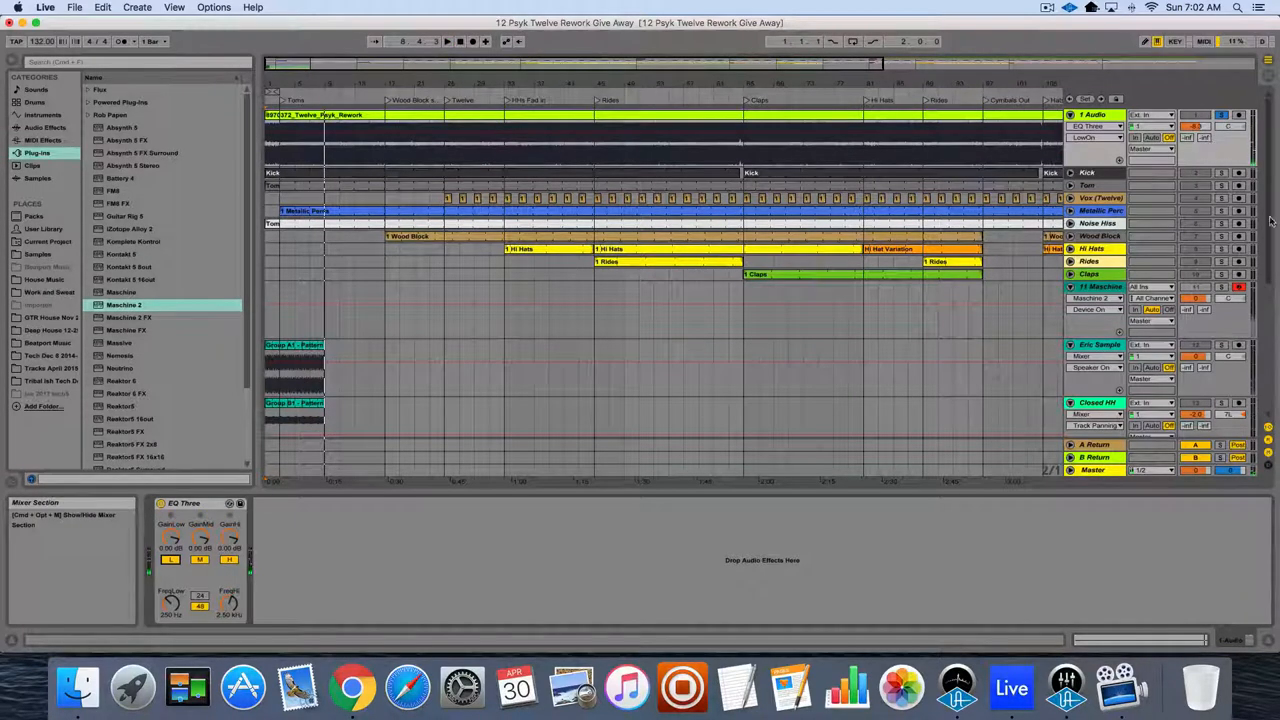
mouse_move(1105, 287)
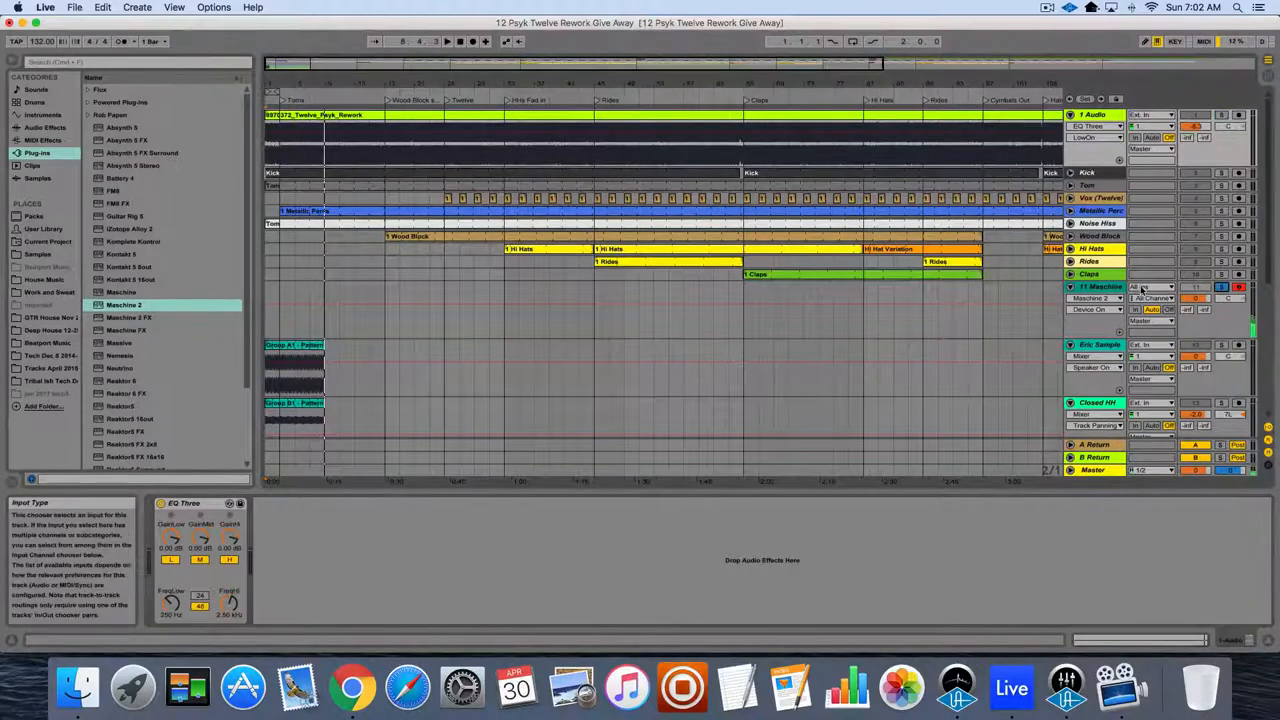
- Show Group A1's drum pattern in the Maschine 2 plugin with B1 and C1 muted
click(1095, 287)
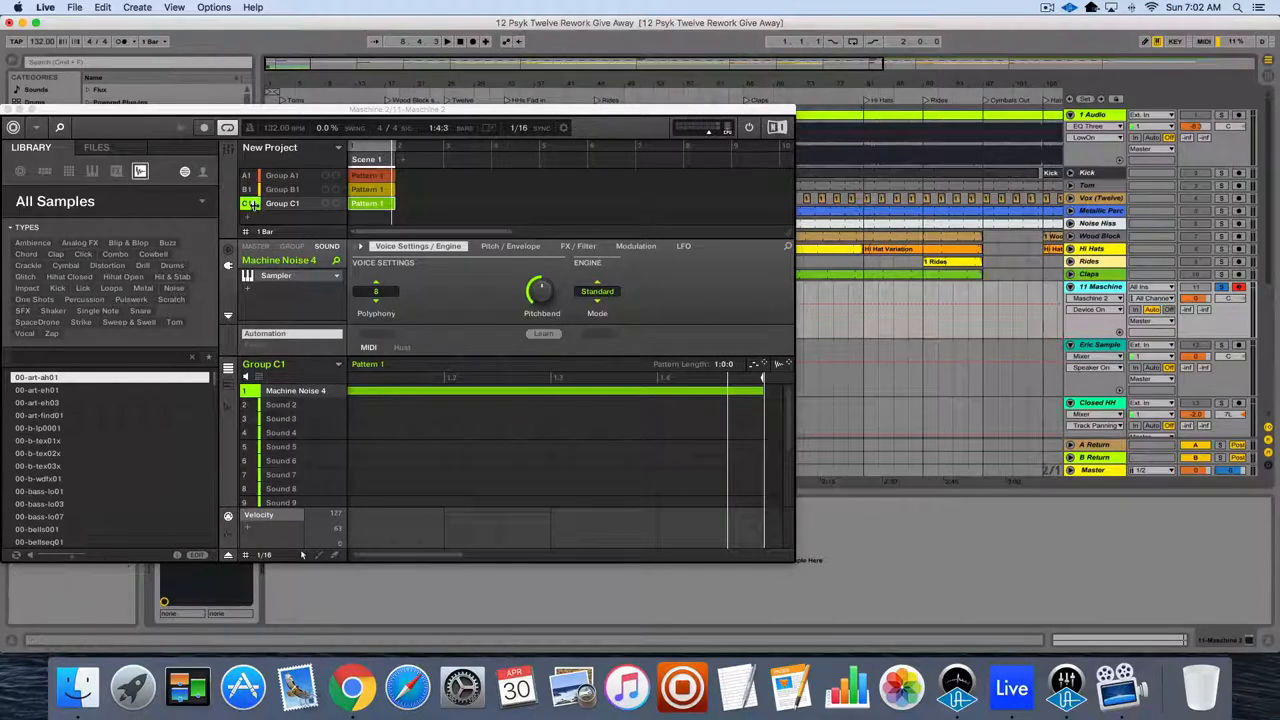
click(282, 175)
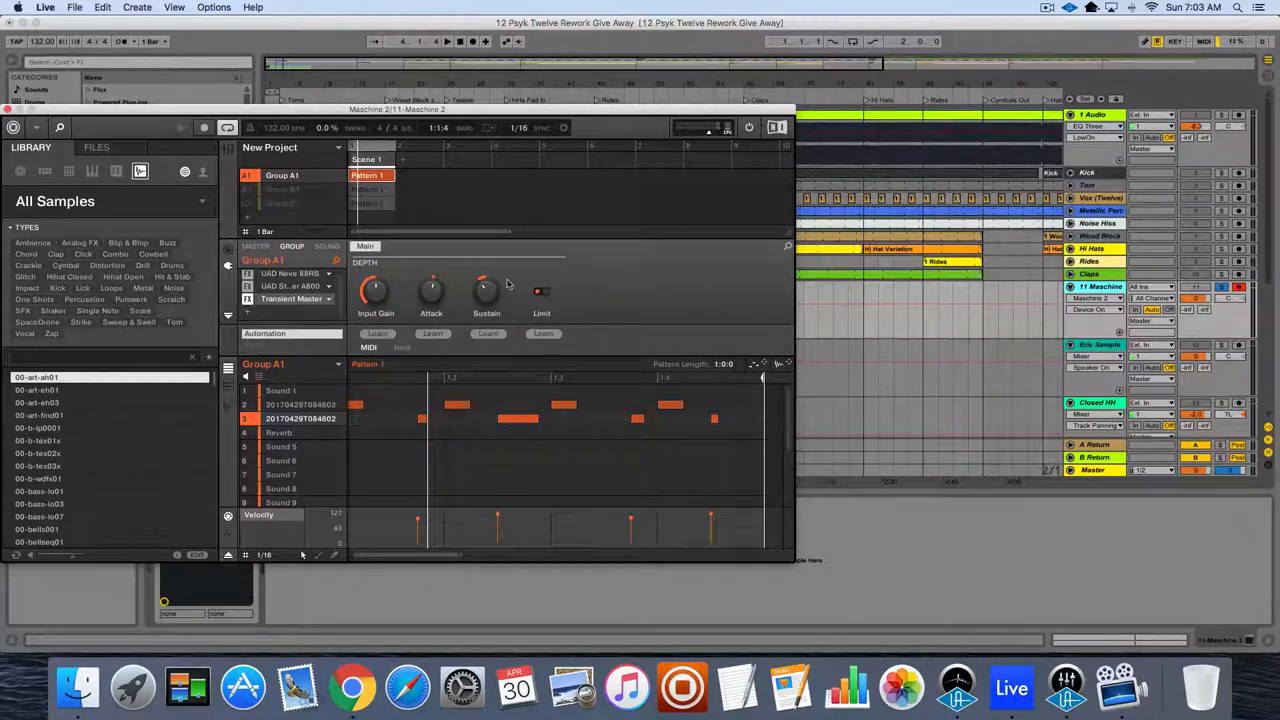
- Unmute and select Group C1 to show its Machine Noise 4 held-note pattern
drag(485, 288, 485, 300)
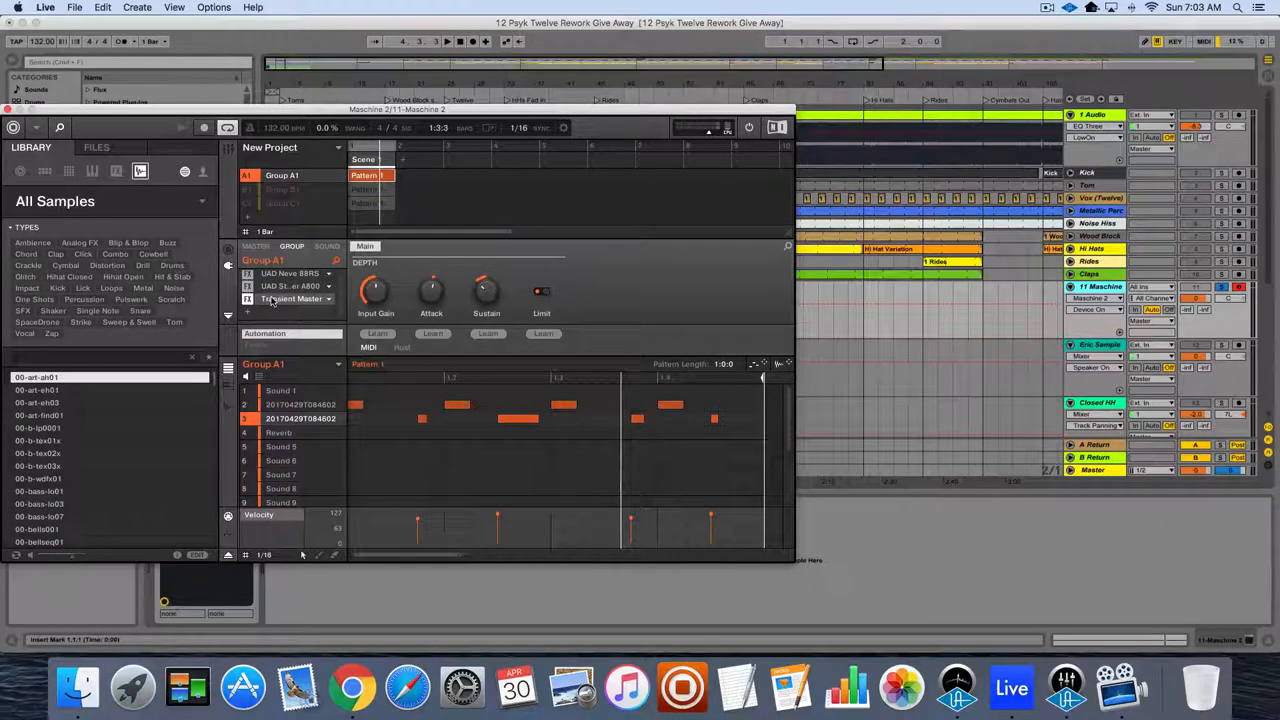
click(283, 189)
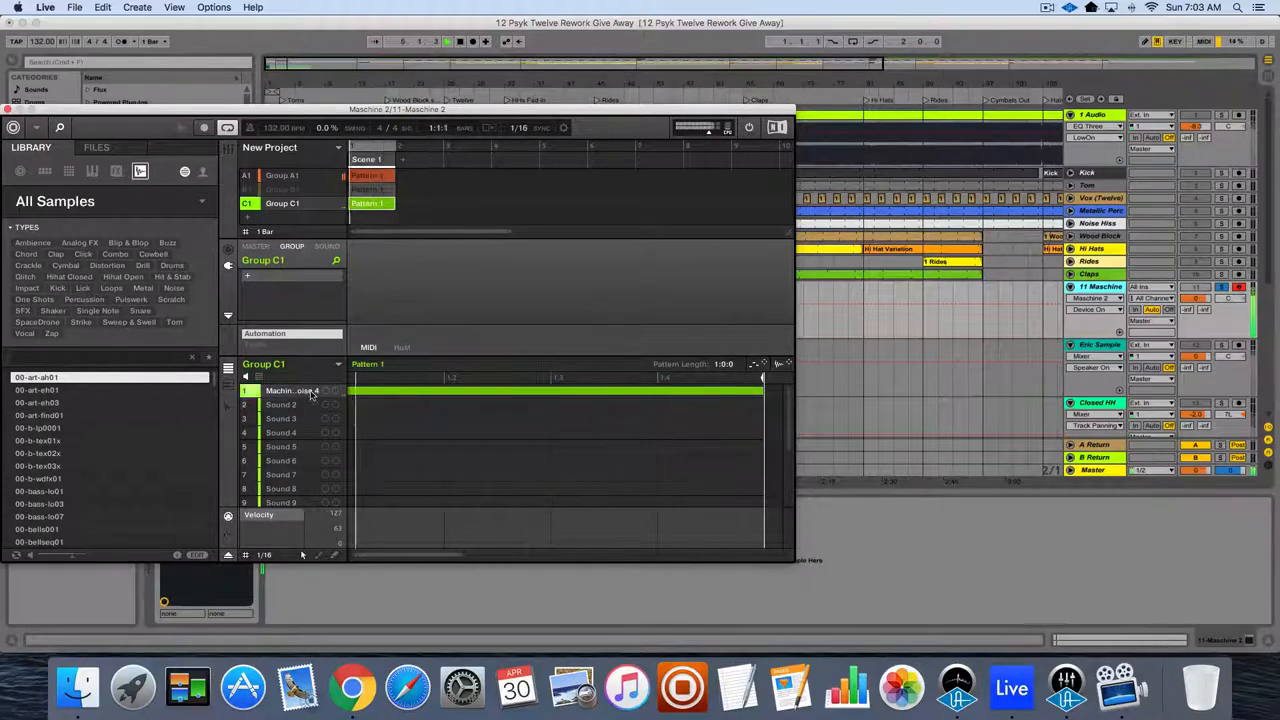
- Show the Machine Noise 4 sound's Voice Settings / Engine page in the SOUND tab
click(326, 246)
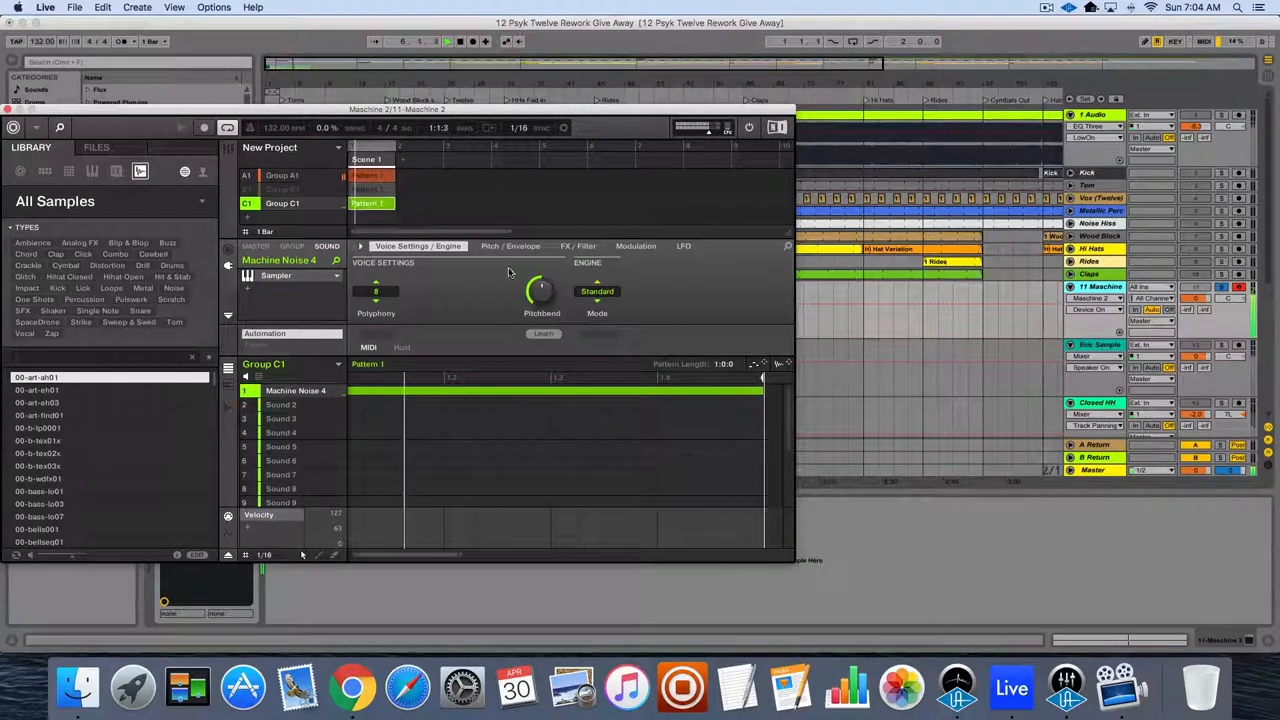
click(510, 246)
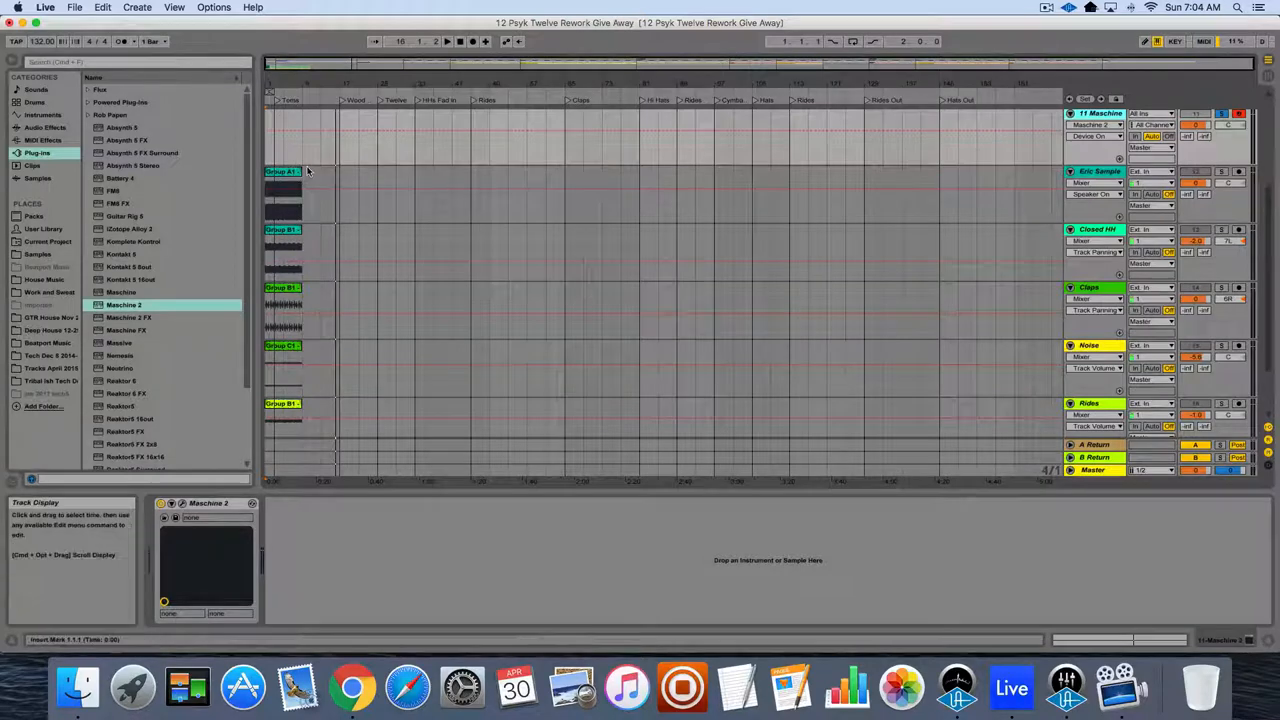
mouse_move(853, 410)
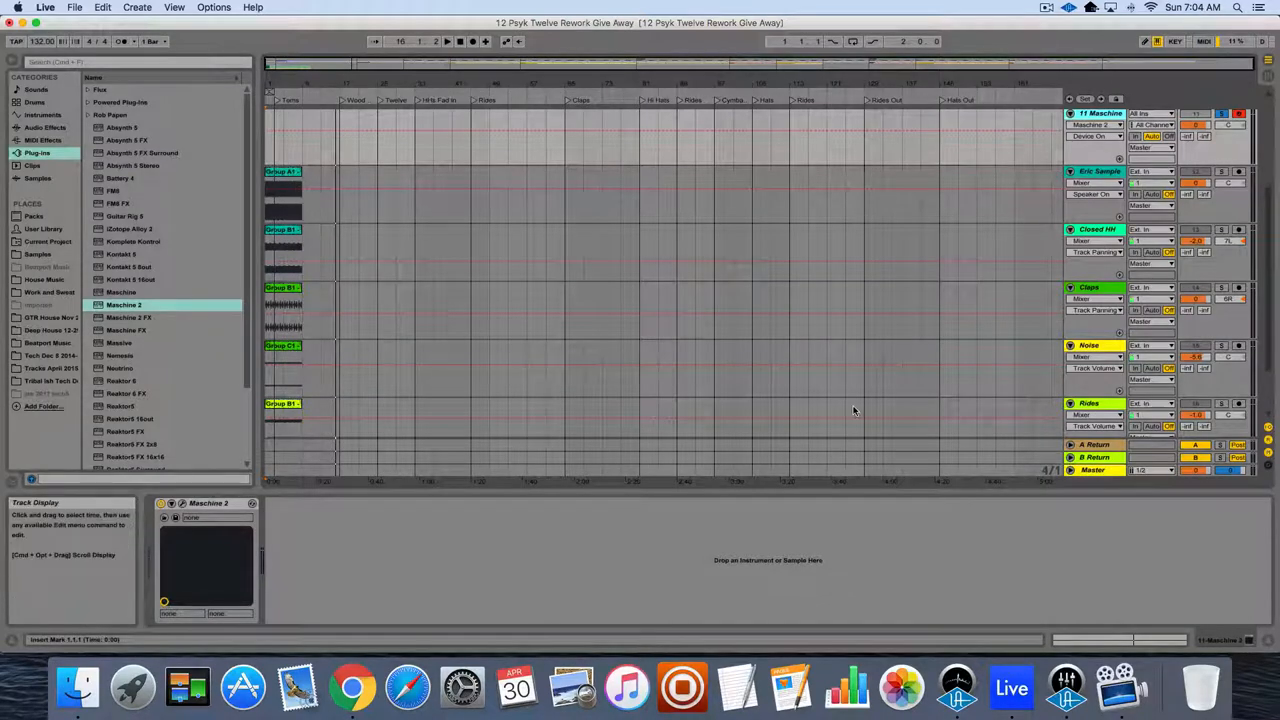